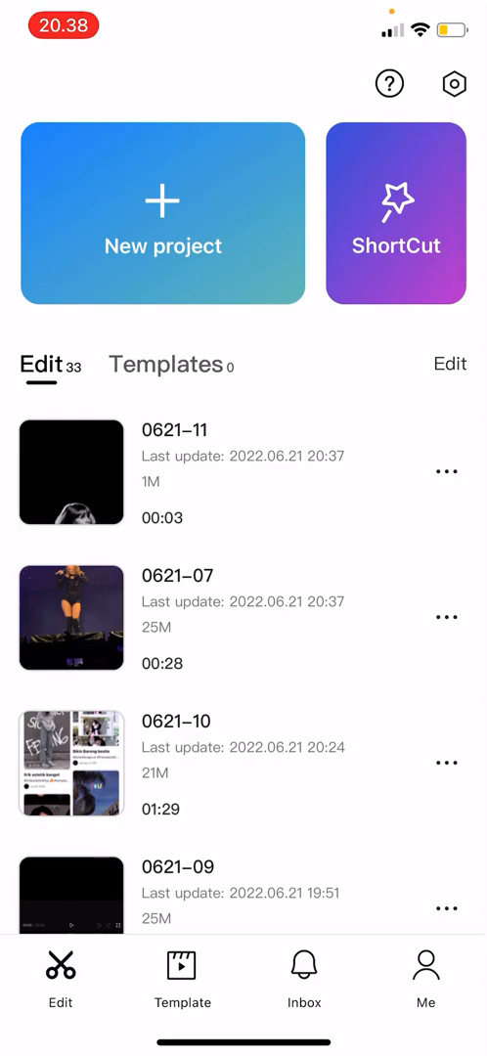
Open the 0621-11 project, select the black-and-white photo clip, and show its Style list
{"action": "left_click", "coordinate": [70, 472]}
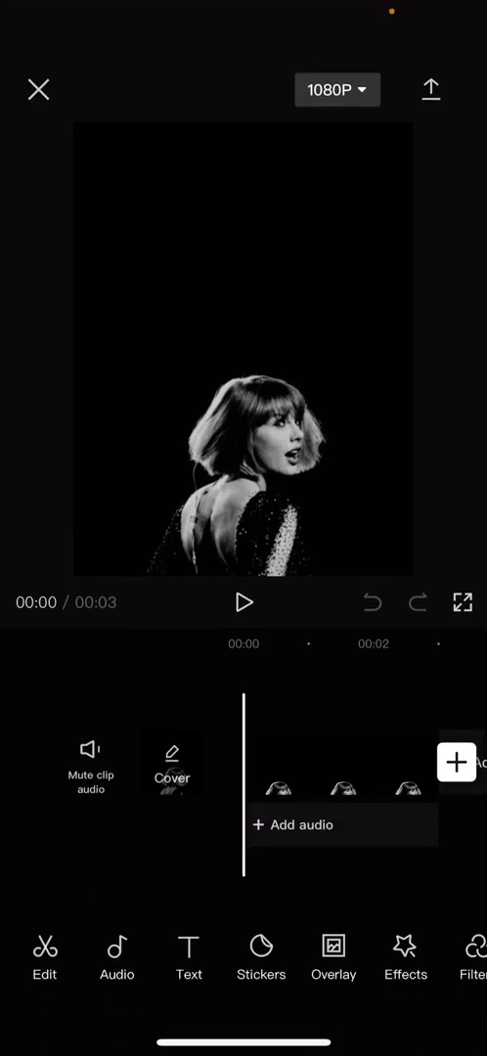
{"action": "left_click", "coordinate": [338, 782]}
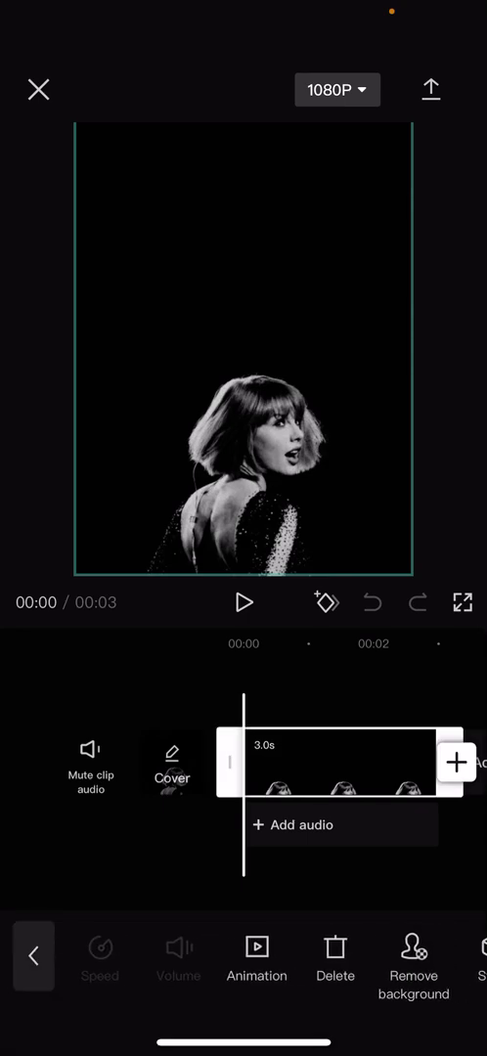
{"action": "left_click", "coordinate": [258, 965]}
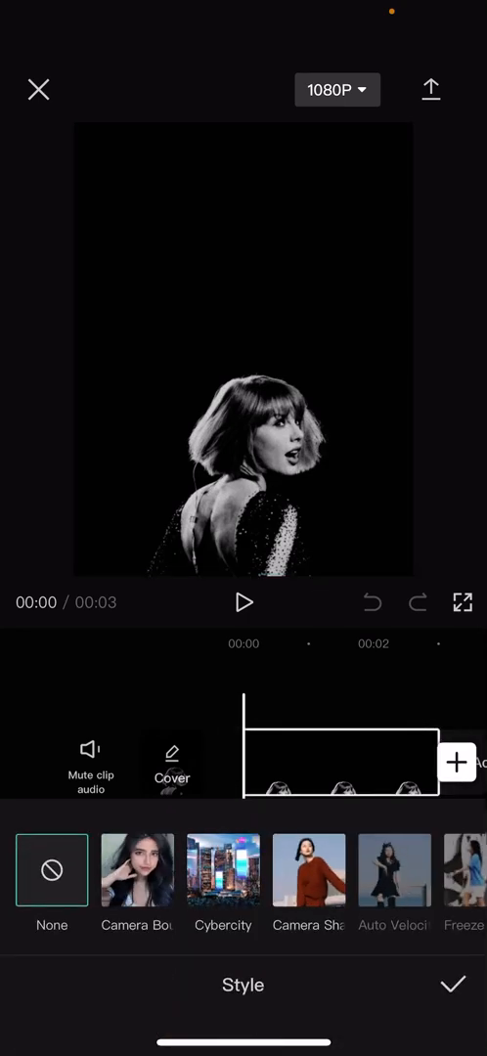
Apply Camera Bounce to the black-and-white clip and play the 3-second preview
{"action": "left_click", "coordinate": [137, 870]}
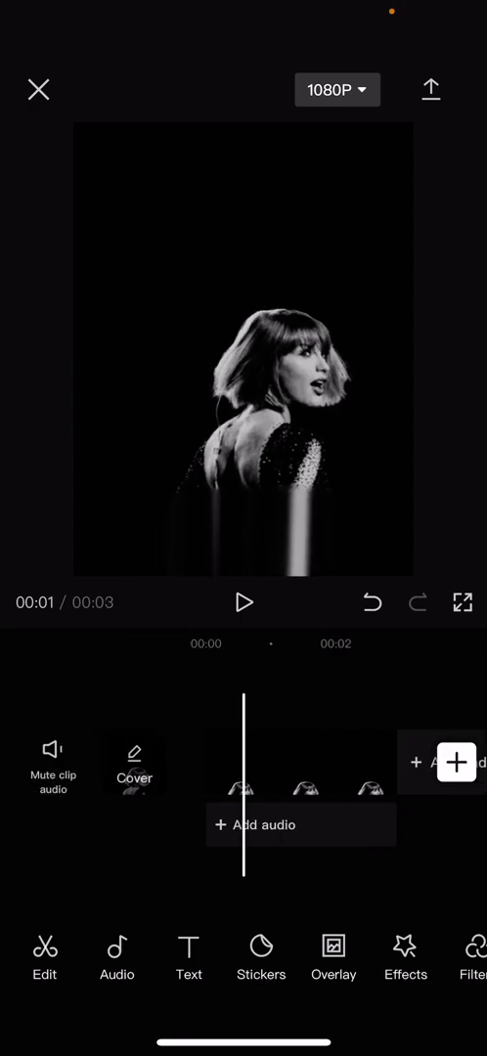
{"action": "left_click", "coordinate": [244, 602]}
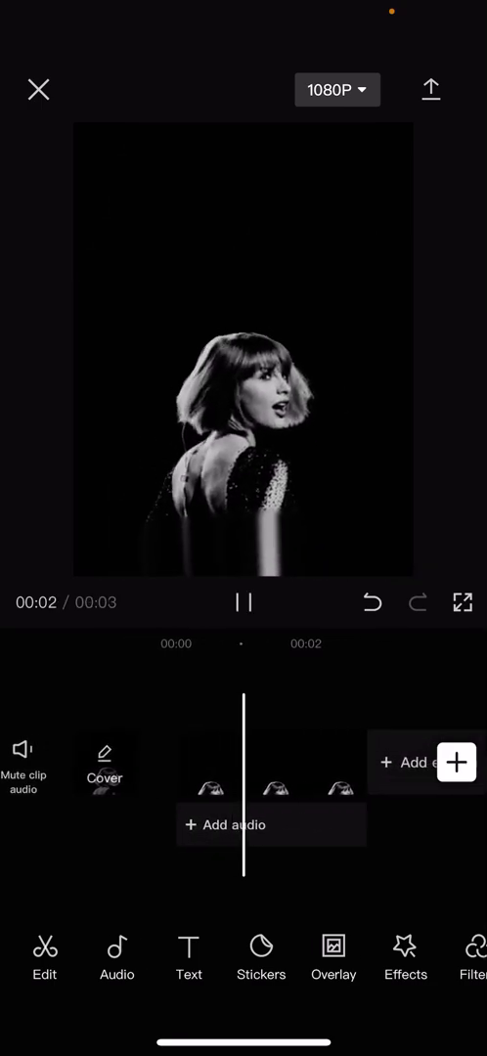